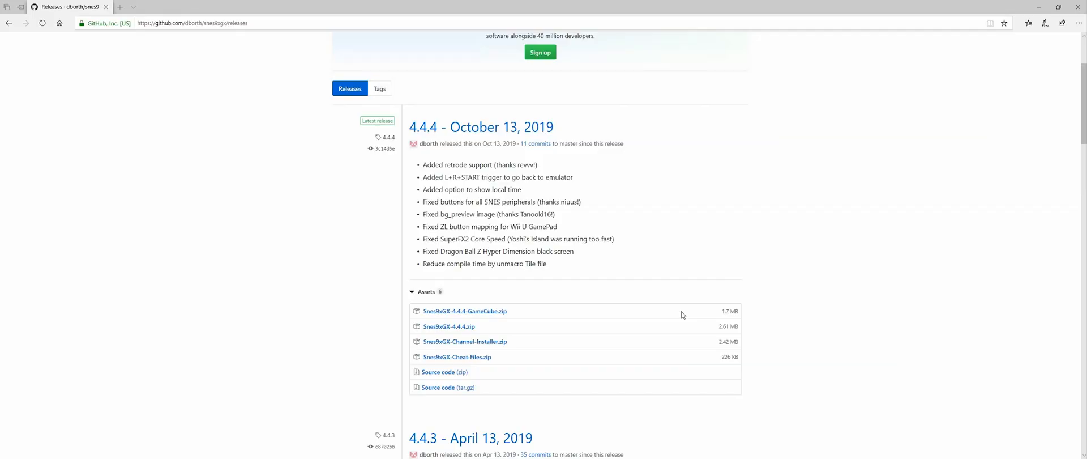
mouse_move(587, 334)
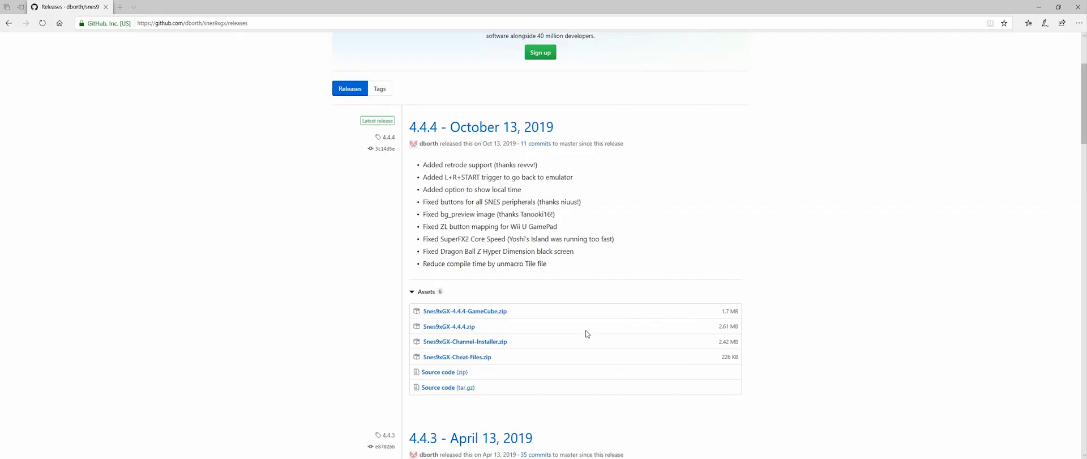
- Download Snes9xGX-4.4.4.zip and Snes9xGX-Cheat-Files.zip from the 4.4.4 release and show them in Downloads
click(449, 326)
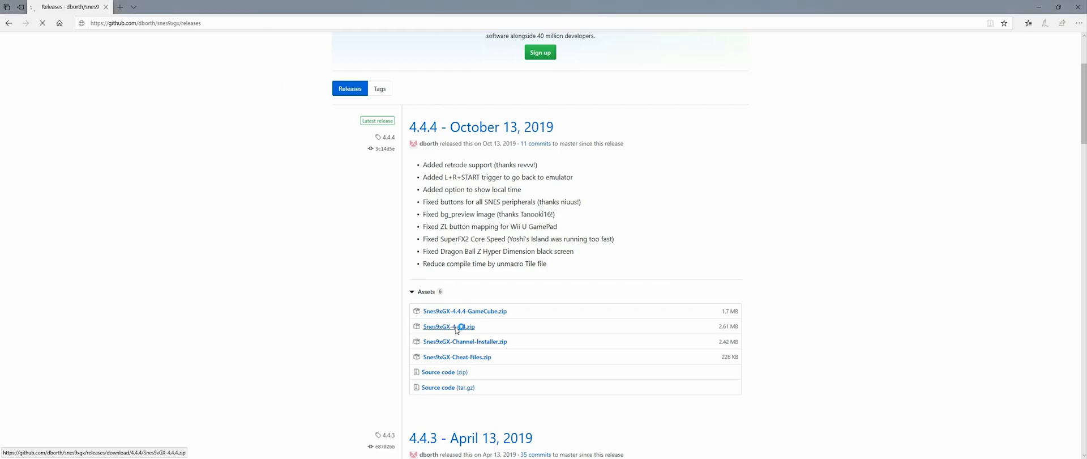
click(448, 326)
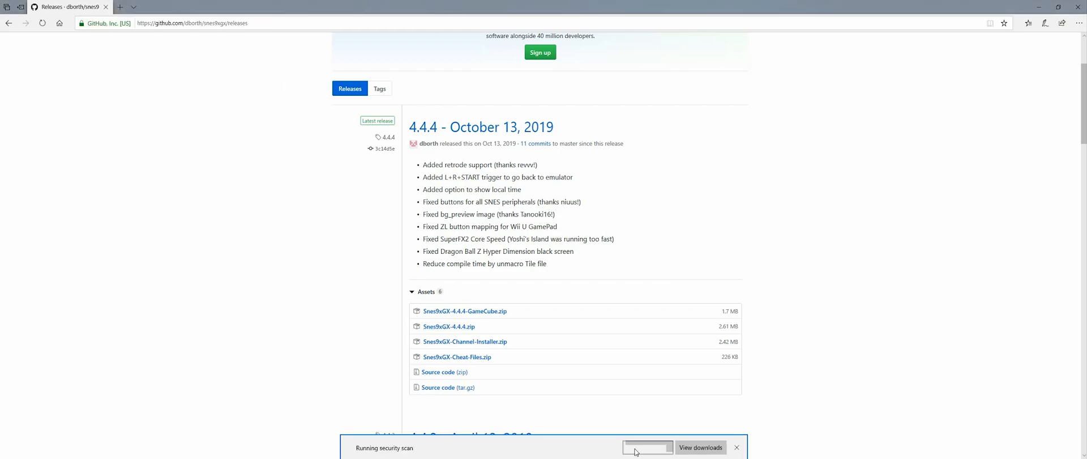
mouse_move(456, 357)
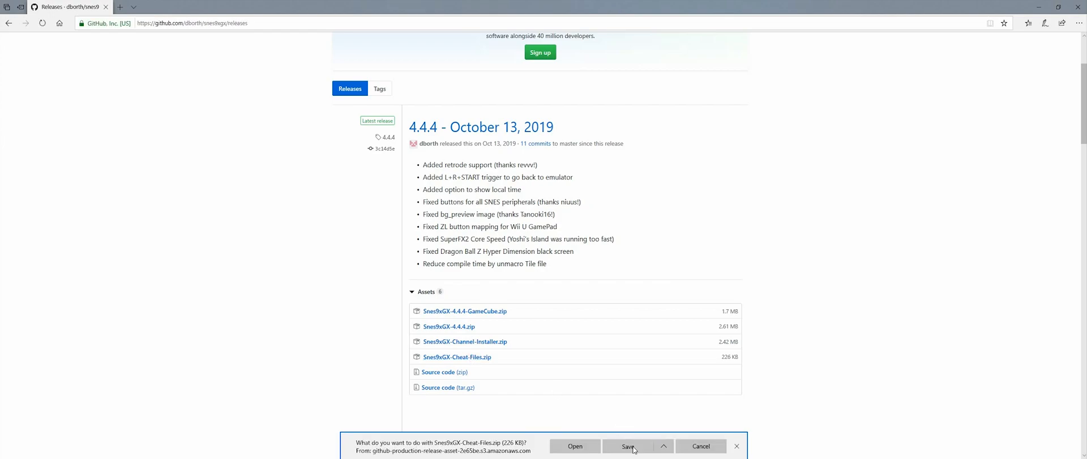
click(628, 445)
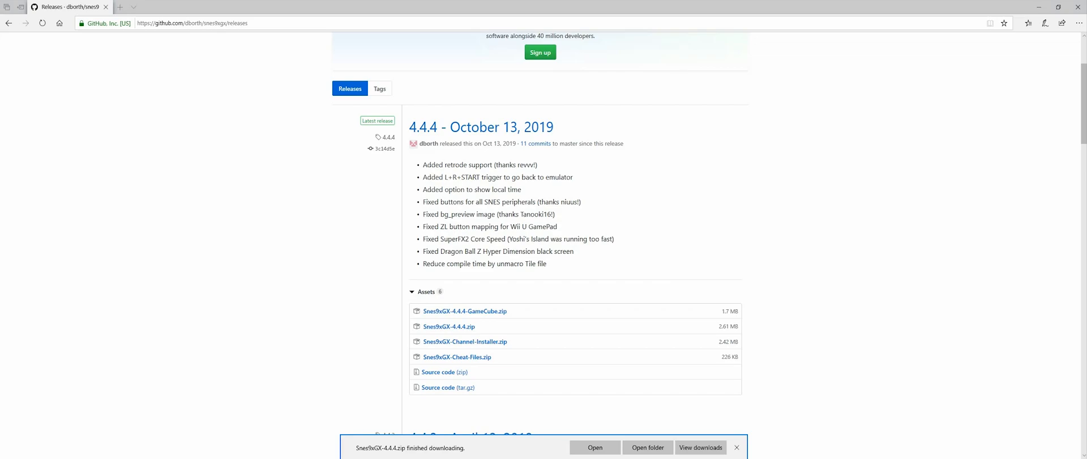
click(646, 447)
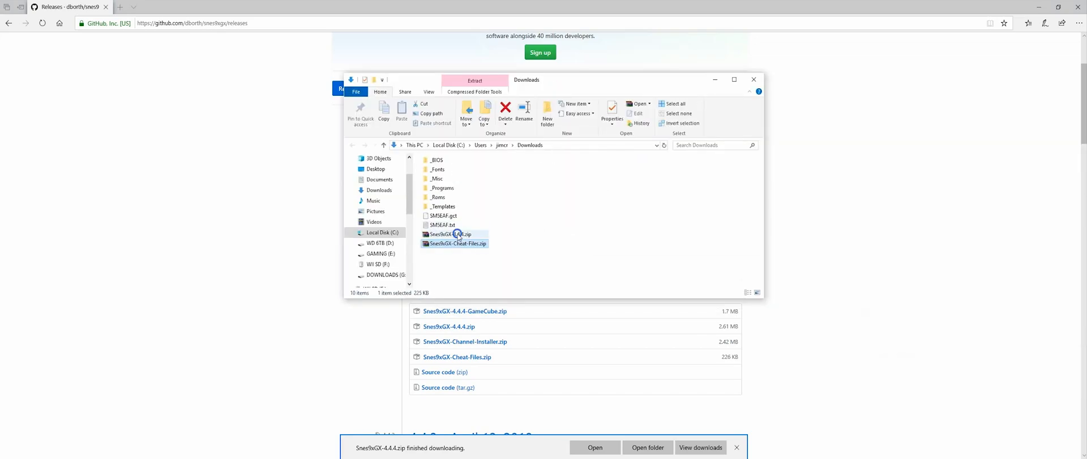
- Extract Snes9xGX-4.4.4.zip in Downloads, send the zip to the Recycle Bin, and enter the apps folder
click(450, 233)
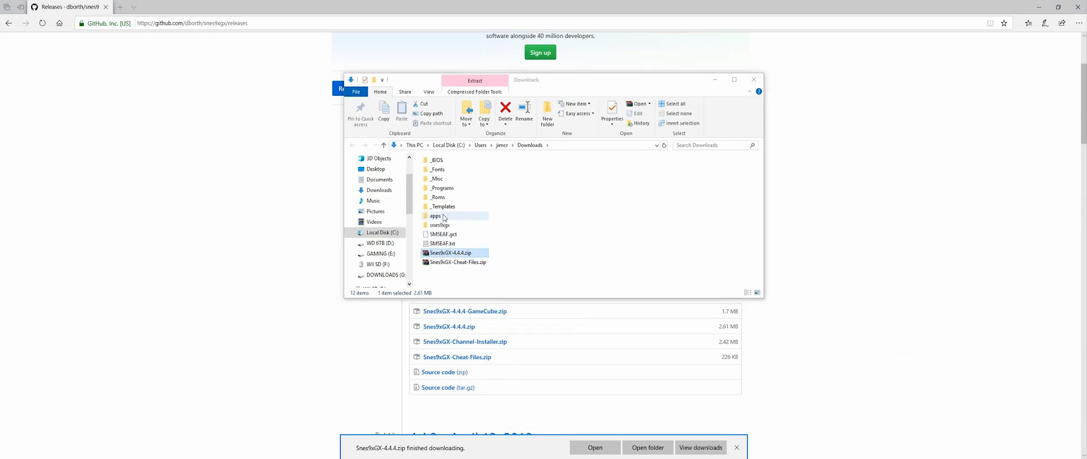
mouse_move(491, 210)
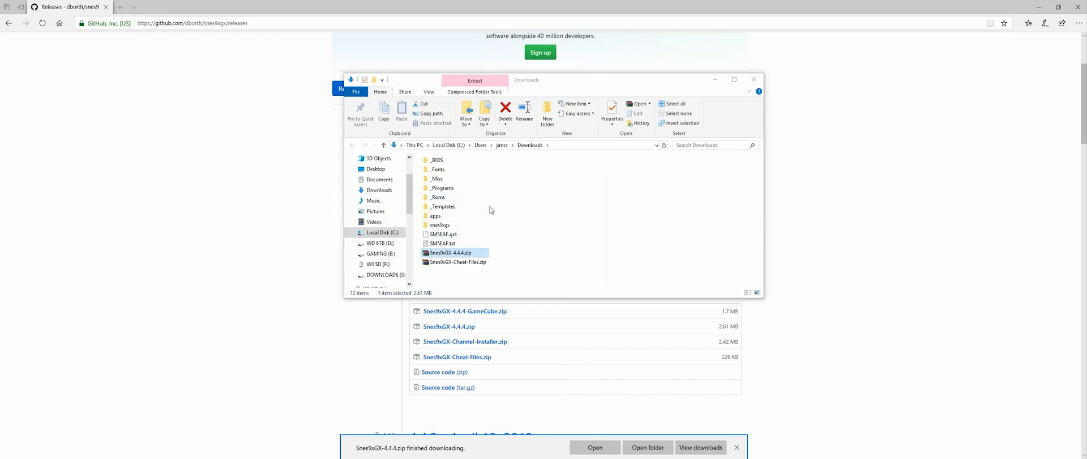
click(505, 111)
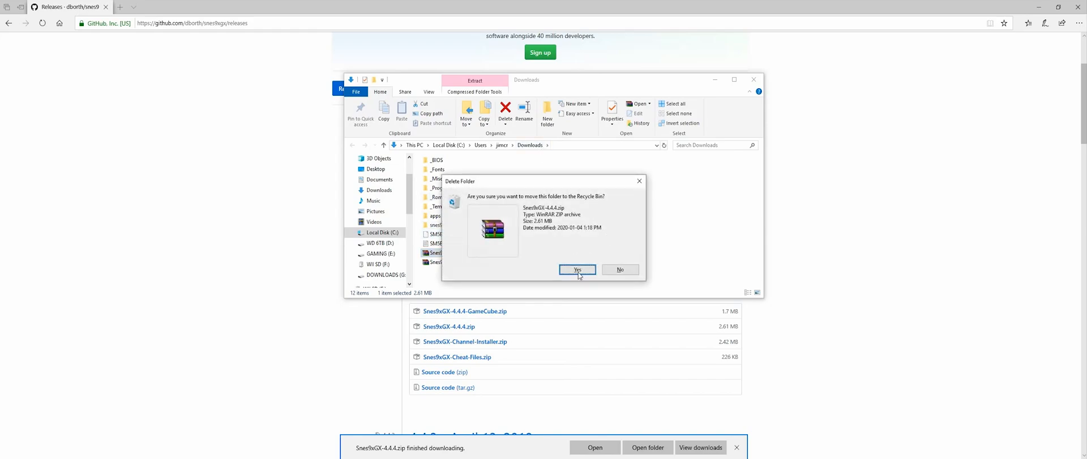
click(576, 269)
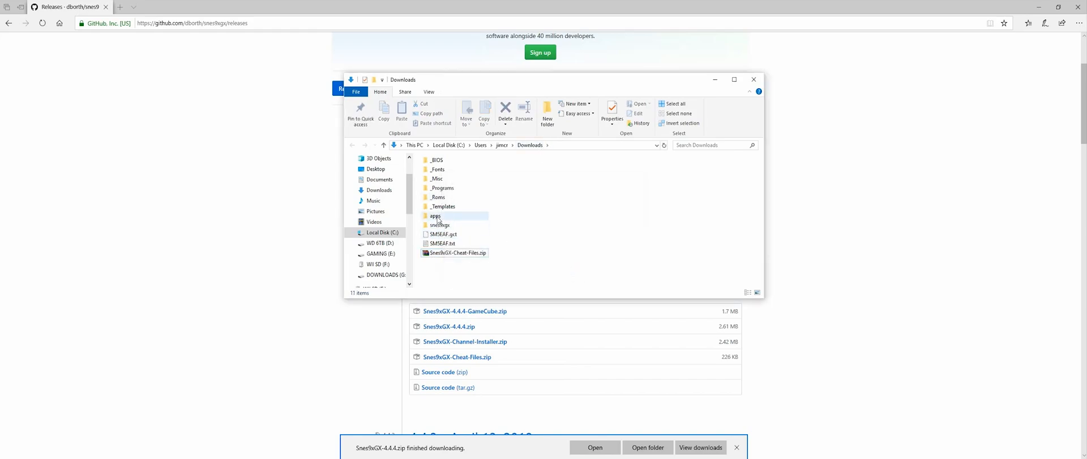
double_click(435, 215)
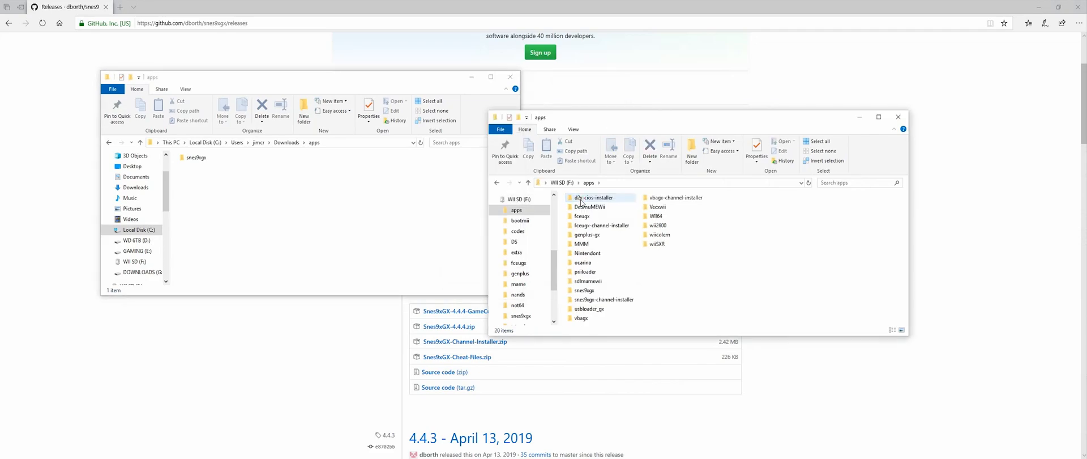
- Copy snes9xgx into WII SD (F:)\apps replacing duplicates, clear the leftovers, and enter F:\snes9xgx
click(196, 158)
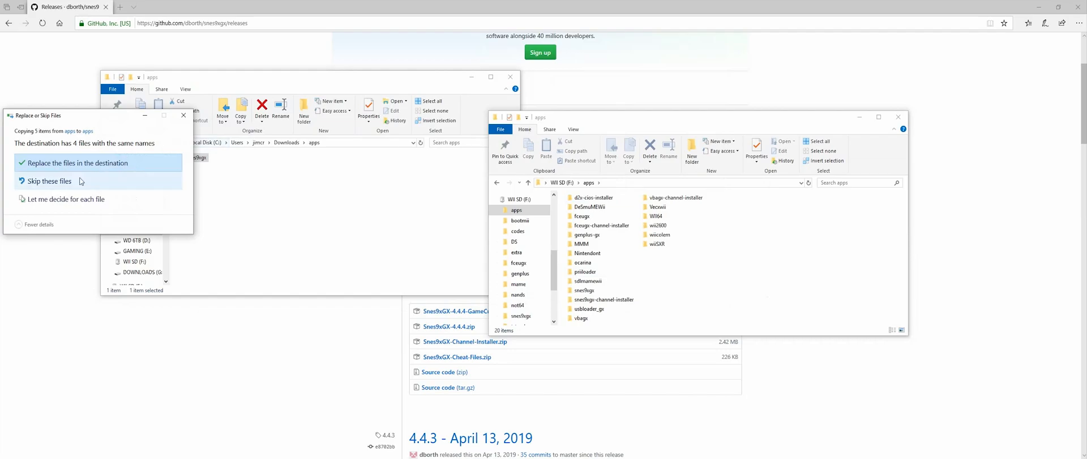
click(75, 162)
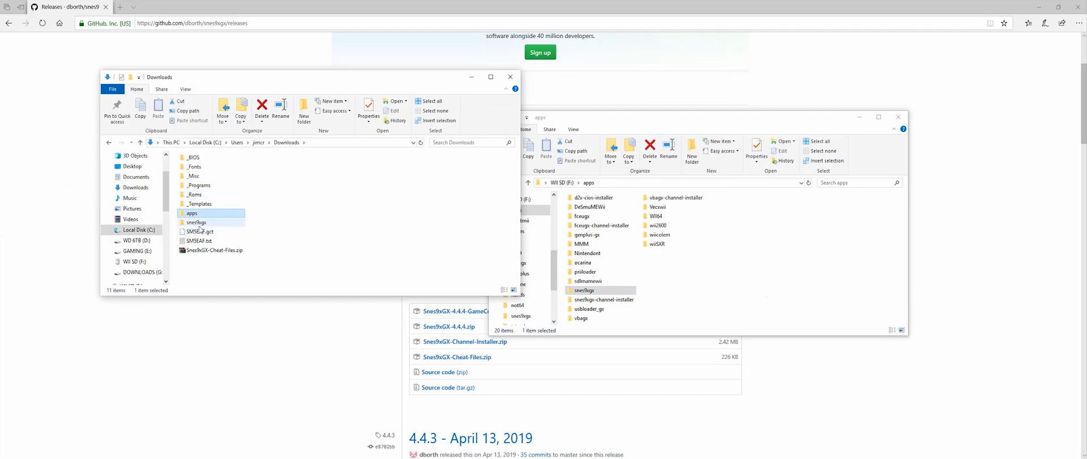
double_click(197, 222)
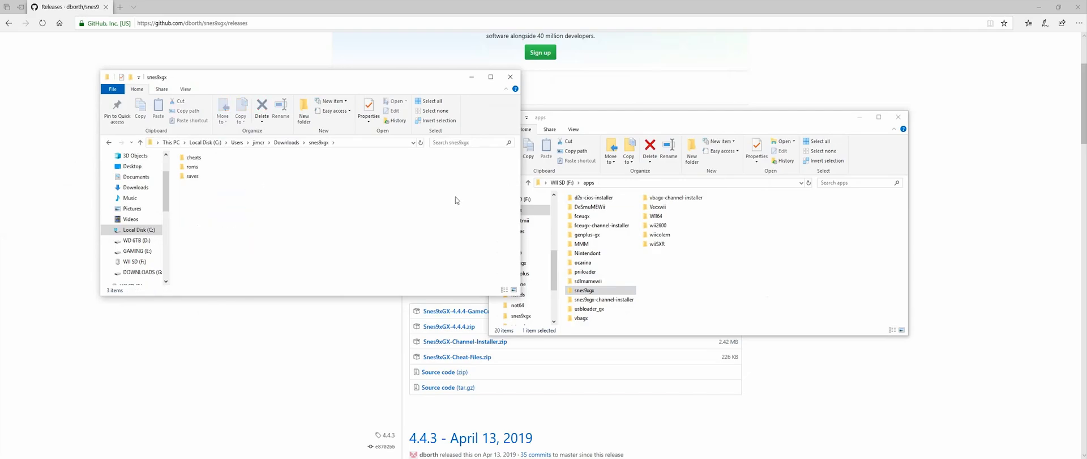
click(558, 182)
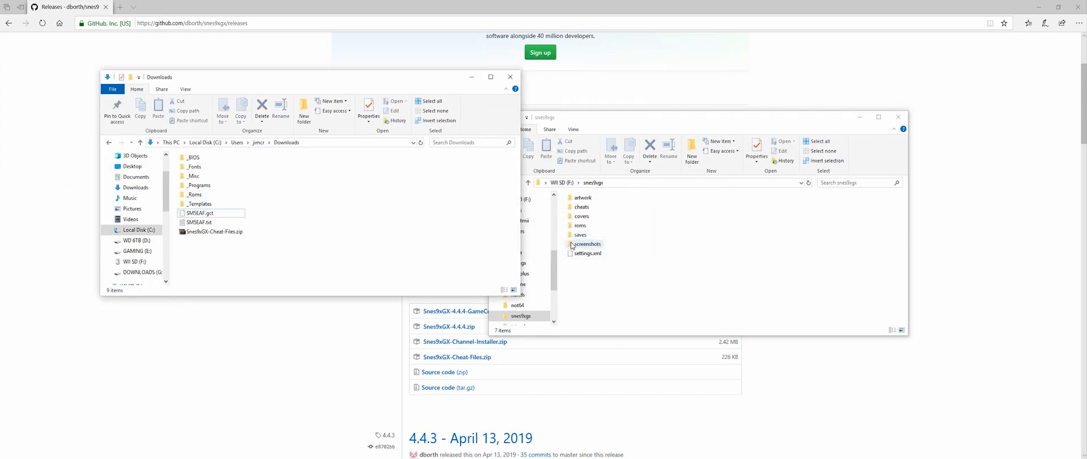
- Extract Snes9xGX-Cheat-Files.zip into a Downloads cheats folder and locate Street Fighter II Turbo (USA).cht
right_click(212, 231)
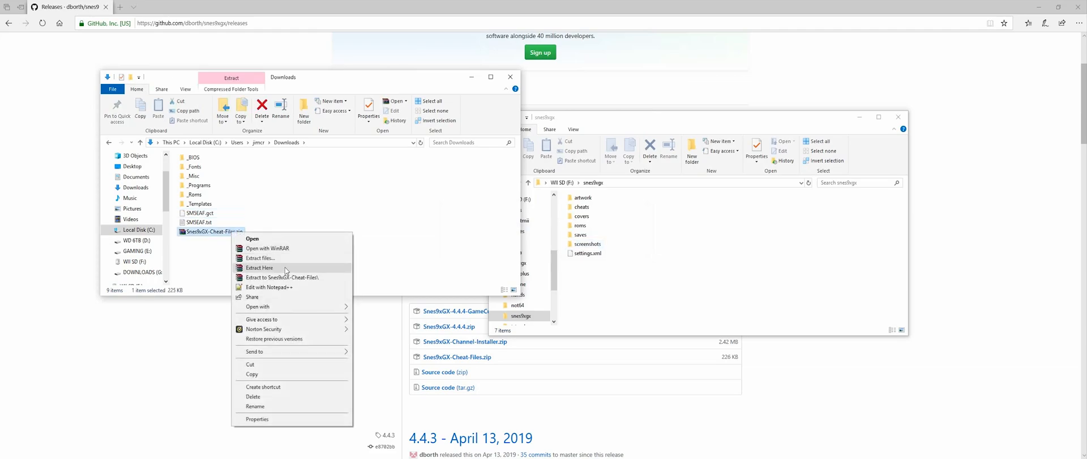
click(258, 268)
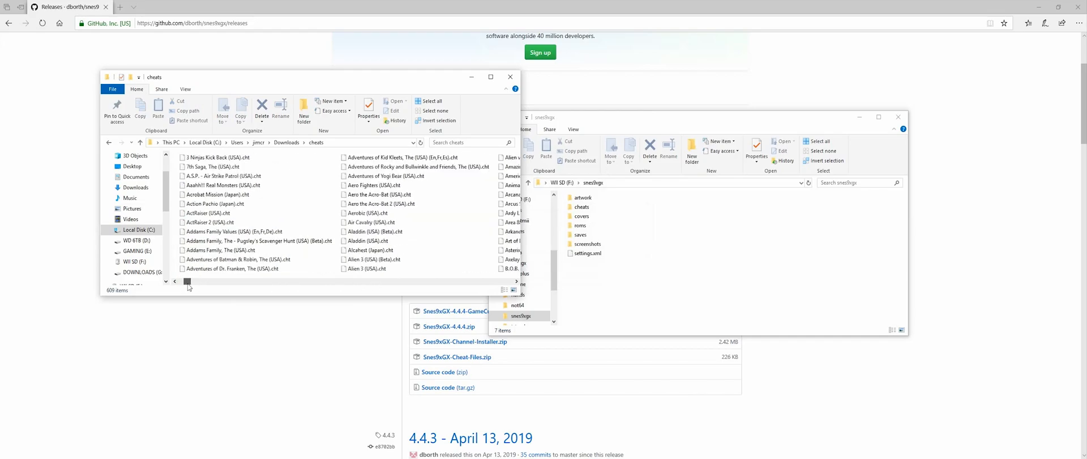
drag(187, 280, 290, 281)
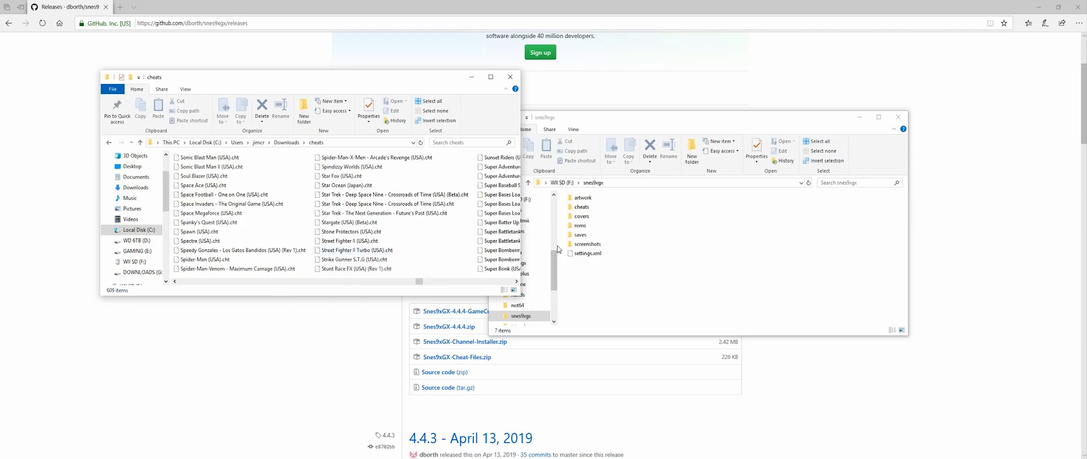
mouse_move(356, 250)
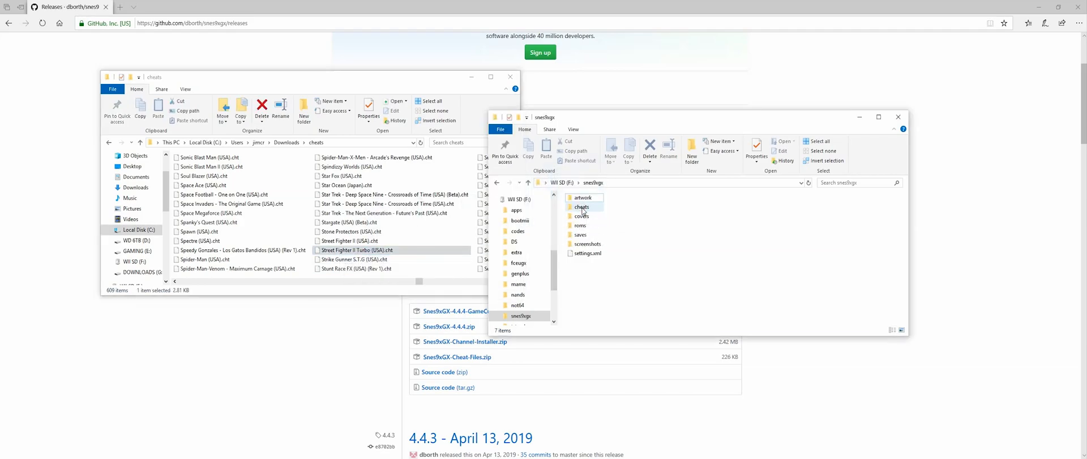
double_click(582, 206)
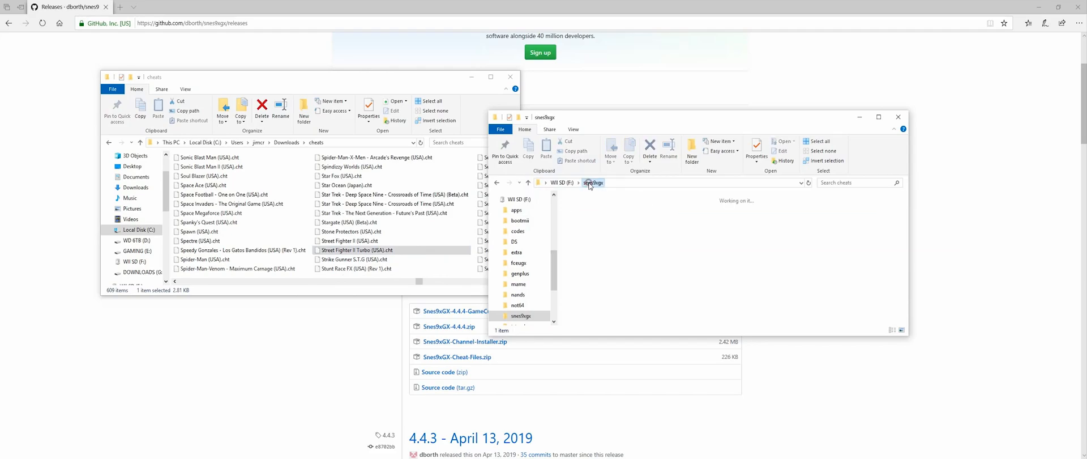
- Rename the SD card cheat file to Street Fighter II Turbo - Hyper Fighting (U) [!].cht to match the ROM
double_click(520, 315)
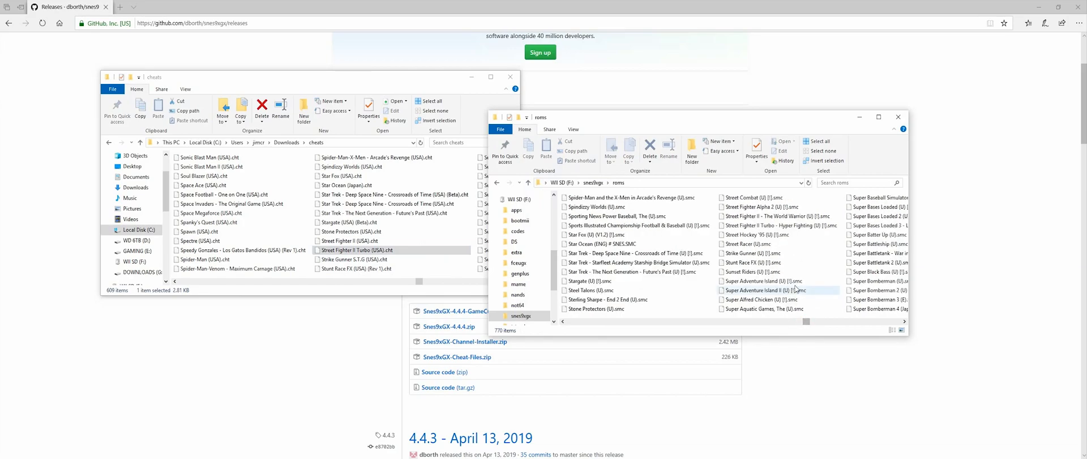
mouse_move(777, 225)
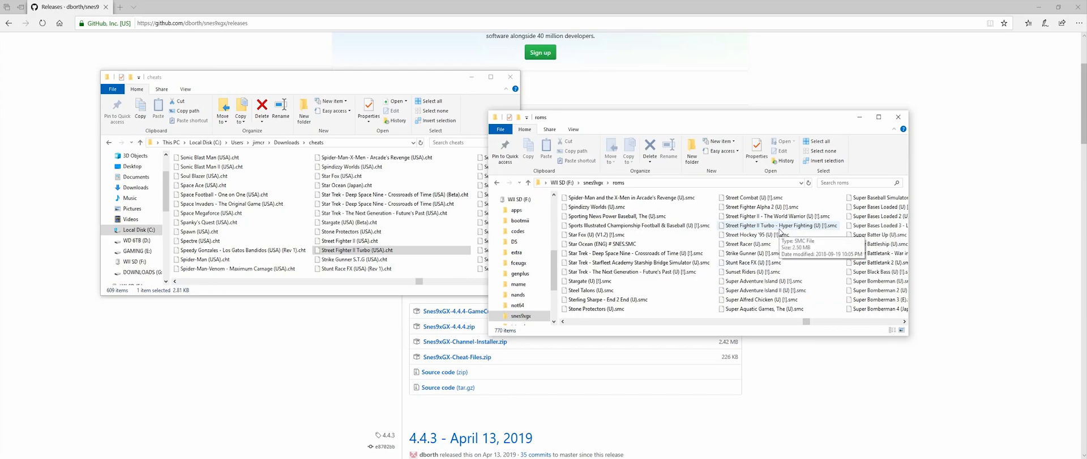
click(779, 226)
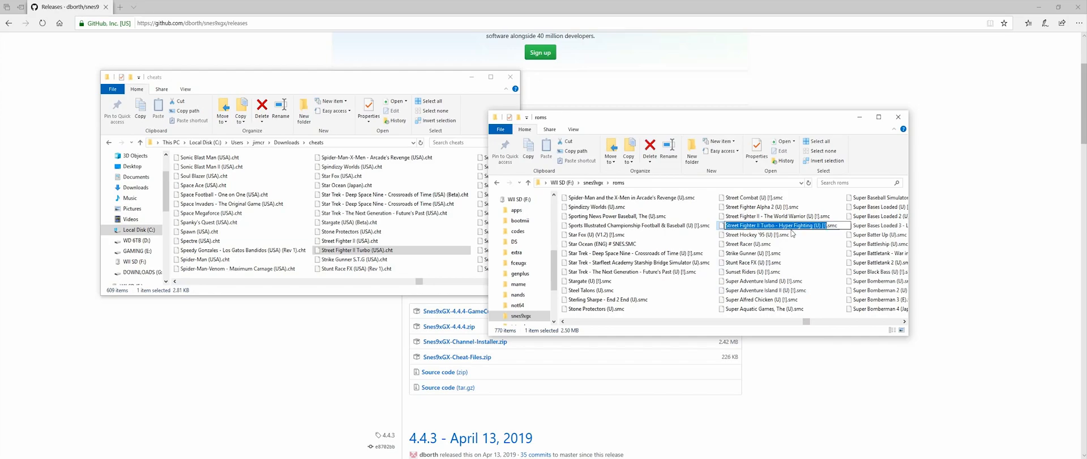
click(593, 183)
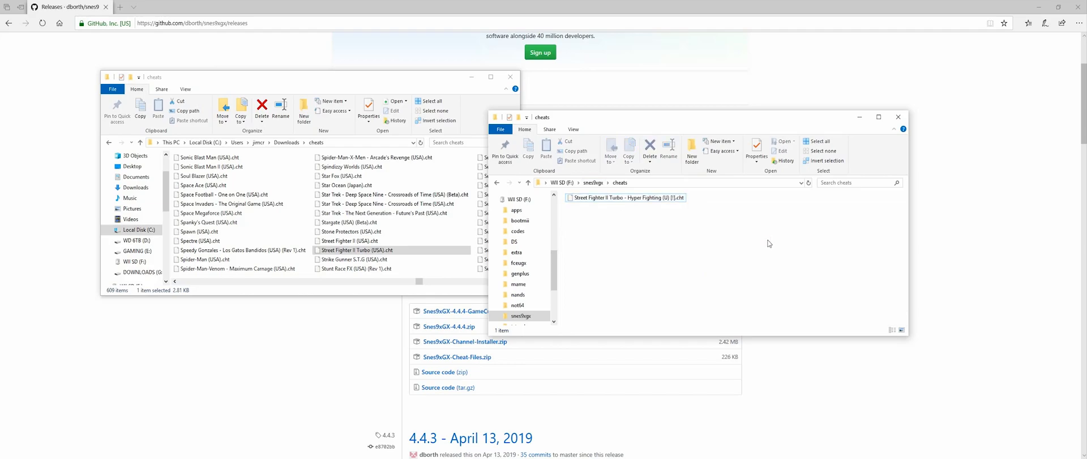
mouse_move(727, 260)
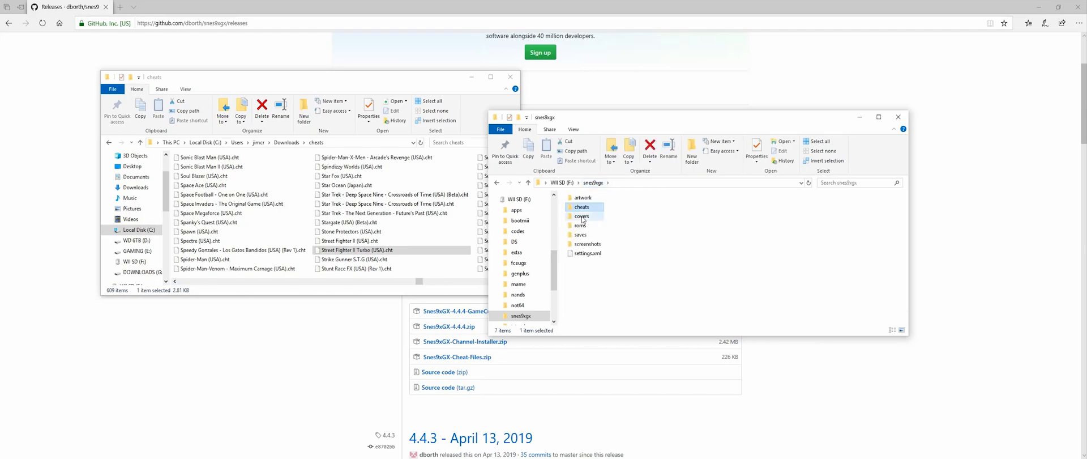
mouse_move(581, 216)
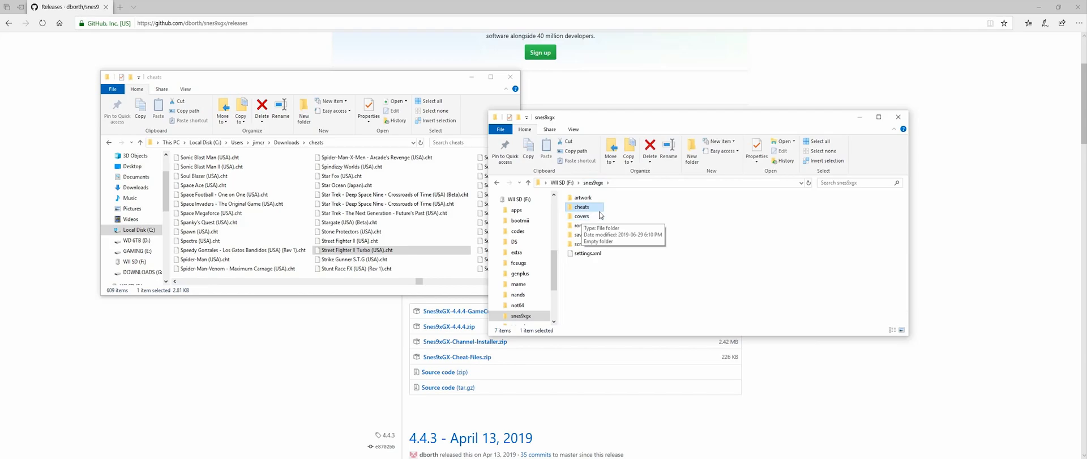
mouse_move(596, 245)
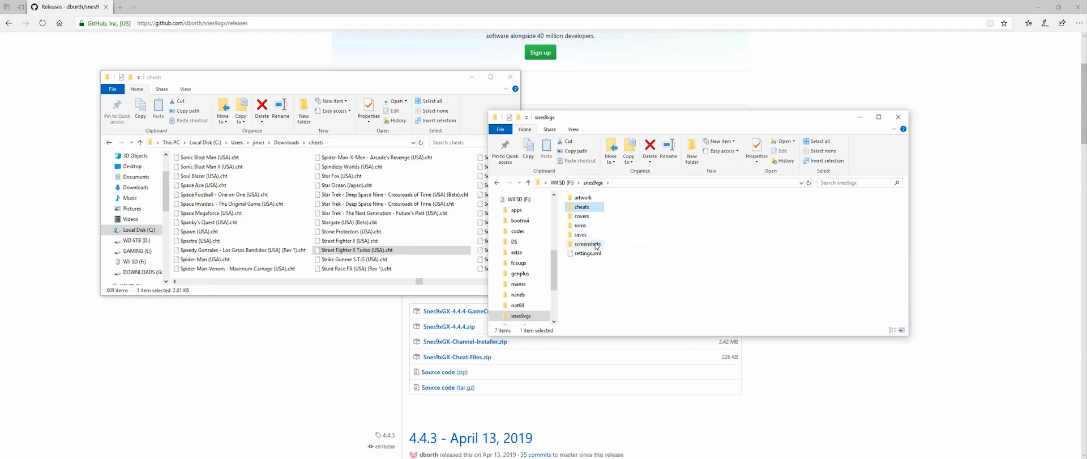
- Paste Street Fighter II Turbo (USA).png into Downloads and copy it into the SD card's screenshots folder
double_click(586, 244)
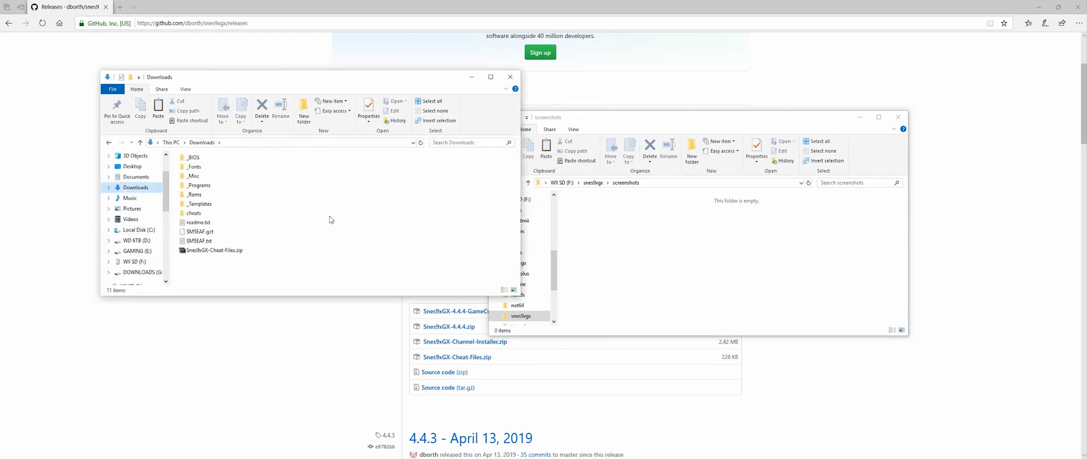
right_click(360, 202)
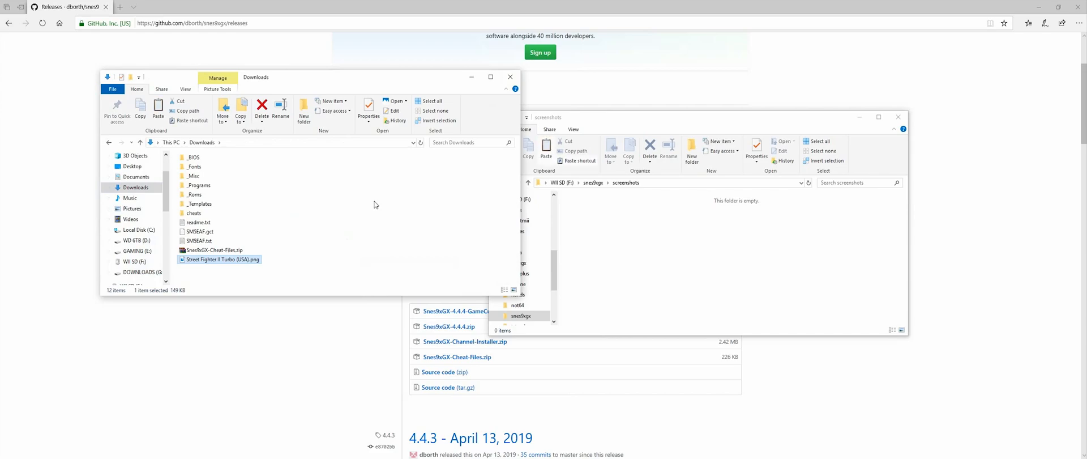
click(374, 204)
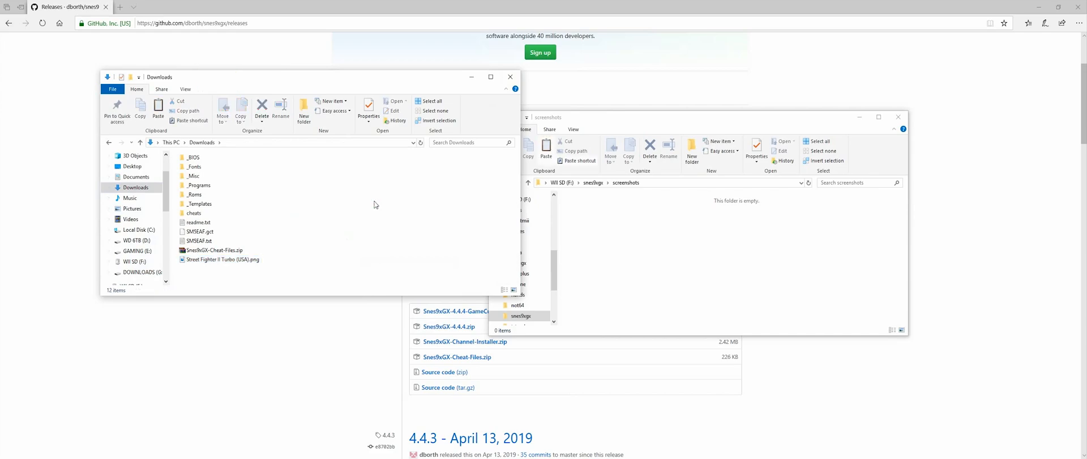
mouse_move(218, 259)
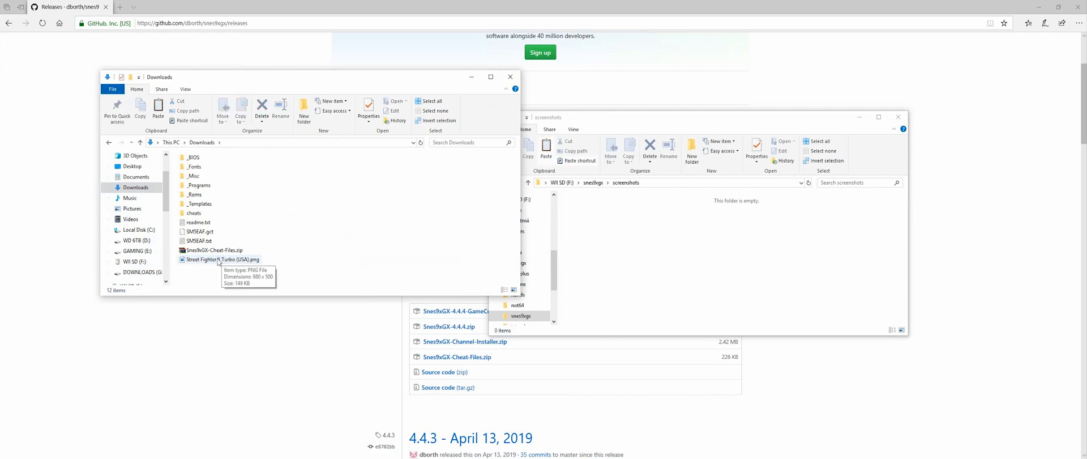
drag(222, 258, 607, 197)
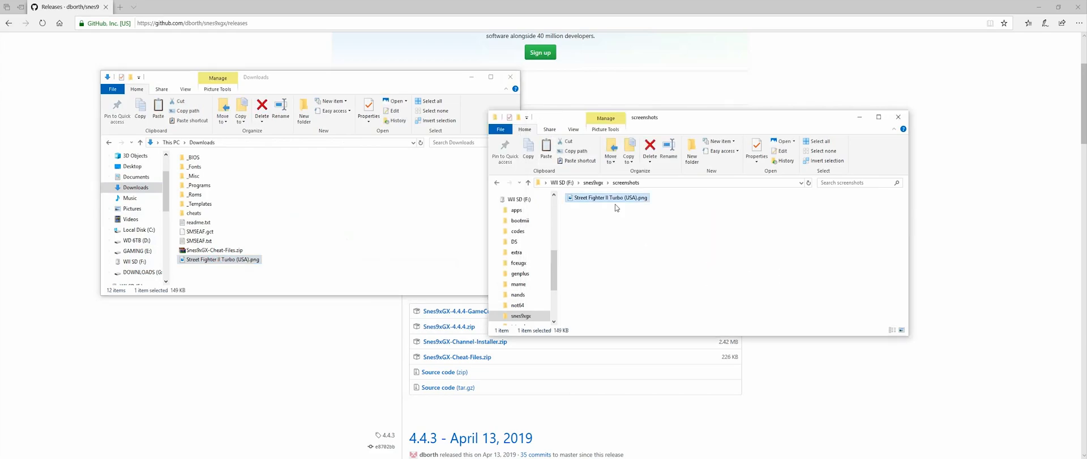
- Return to snes9xgx, enter cheats, and launch the Street Fighter II Turbo cheat file
click(593, 182)
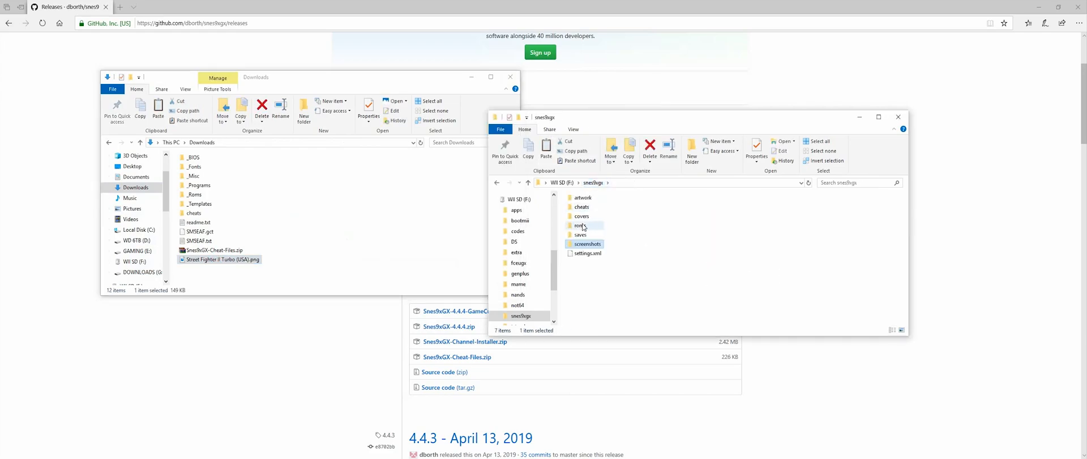
double_click(582, 206)
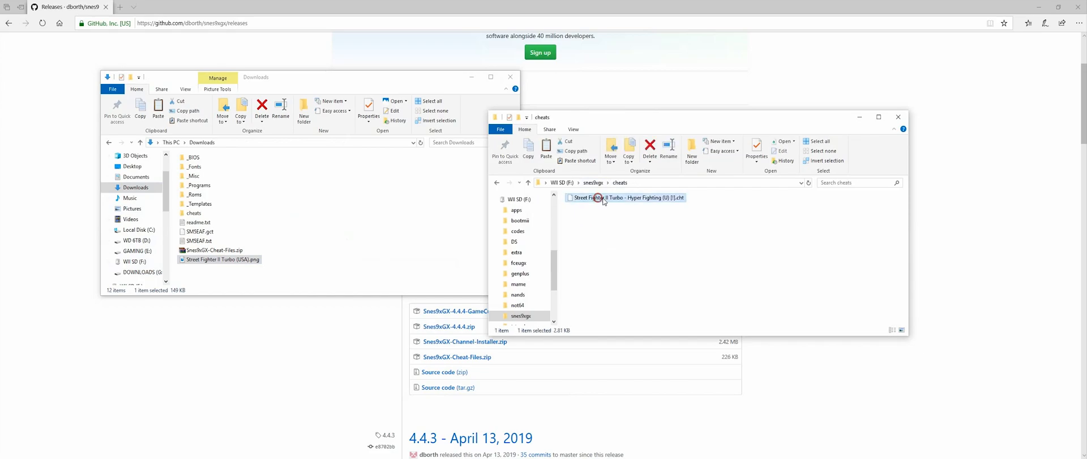
double_click(623, 197)
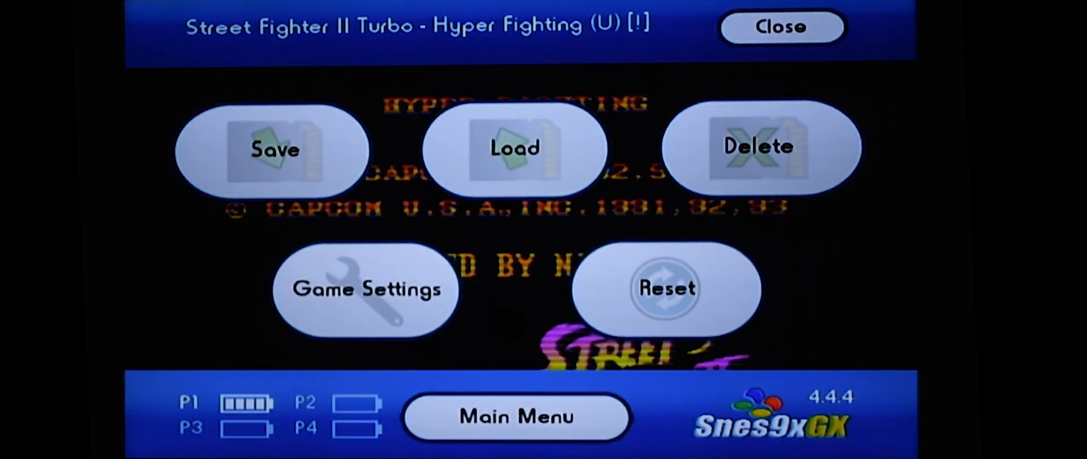
- Enter Game Settings > Cheats and scroll the list down to INFINITE TIME
click(366, 289)
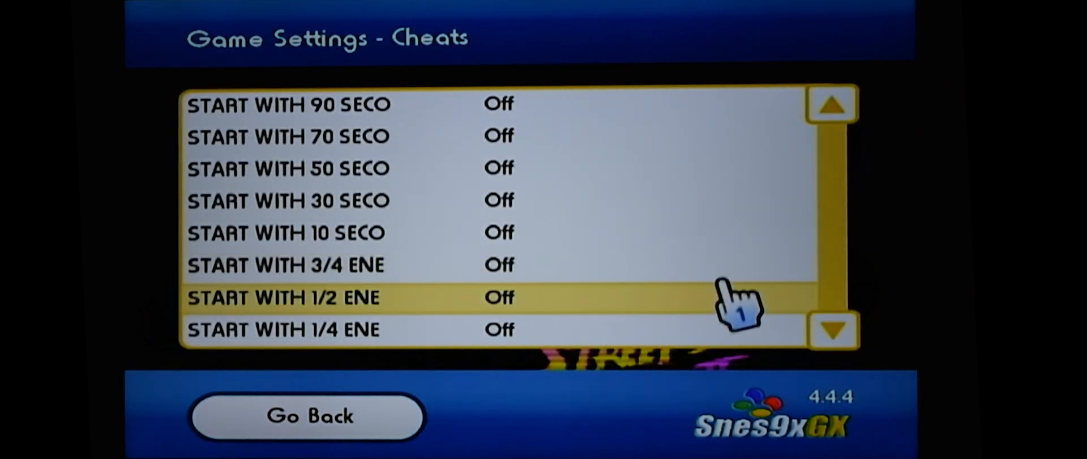
click(835, 331)
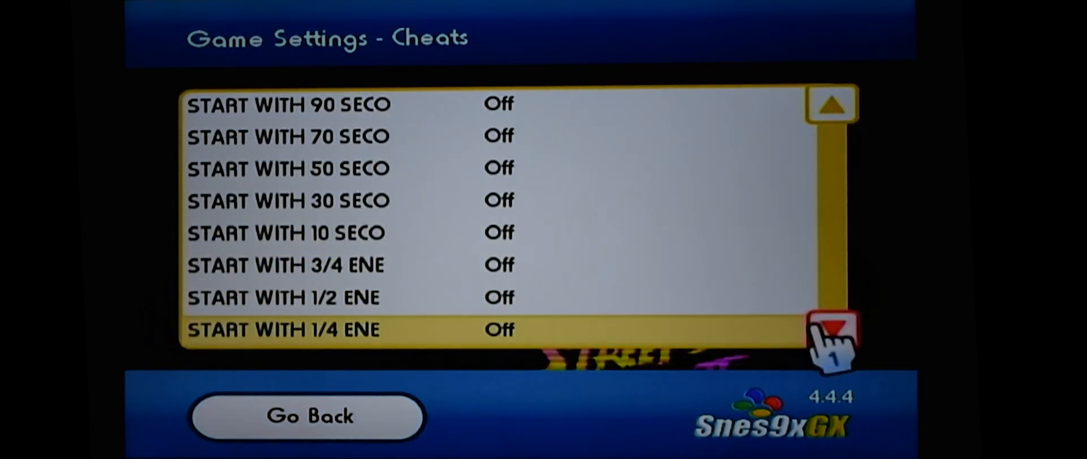
click(832, 330)
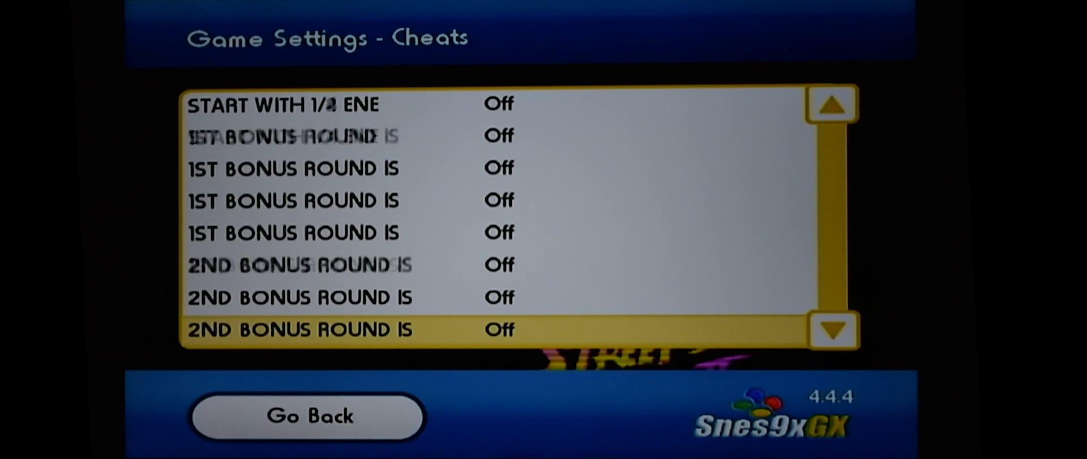
scroll(down, 3)
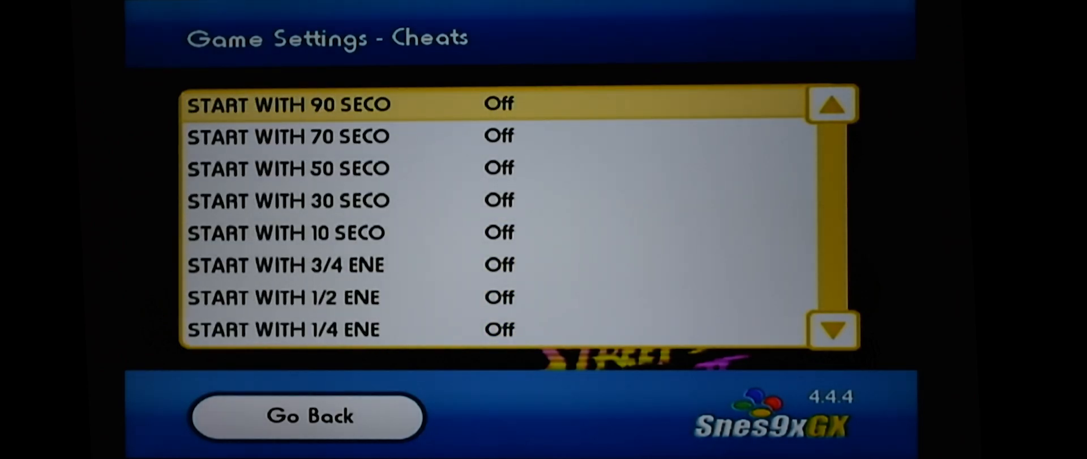
click(833, 331)
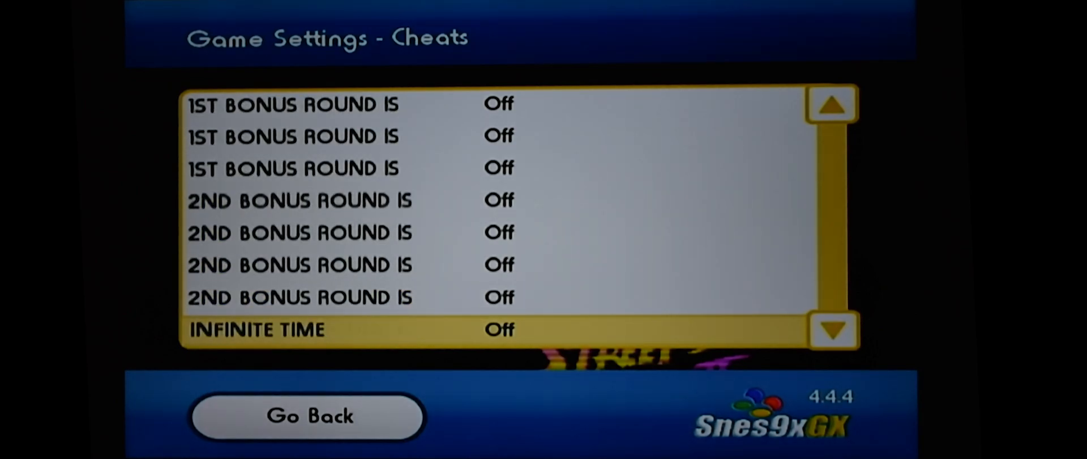
scroll(down, 3)
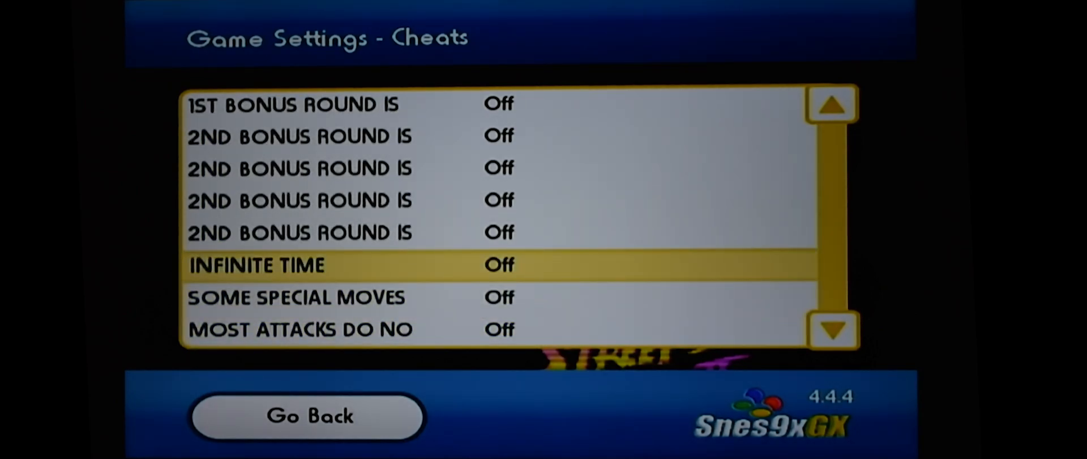
- Switch the INFINITE TIME cheat On and go back to game settings
click(499, 265)
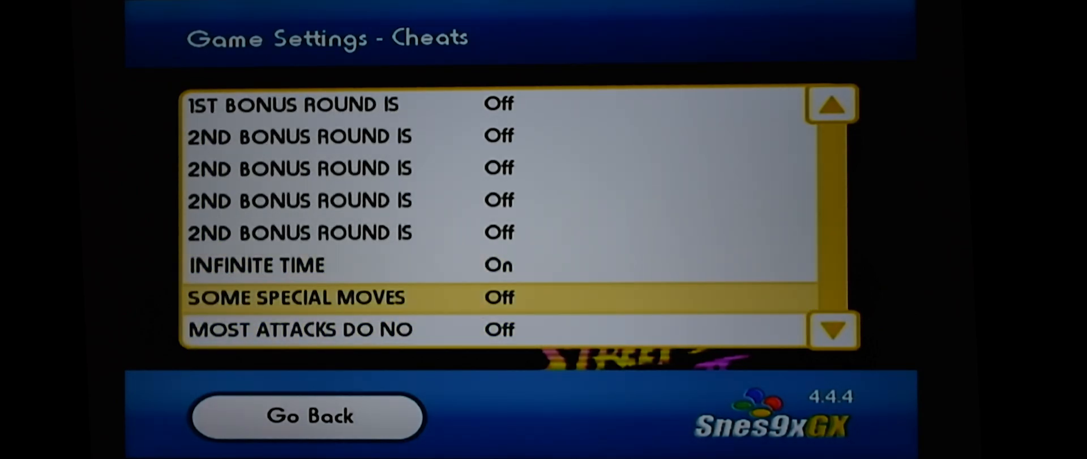
scroll(down, 3)
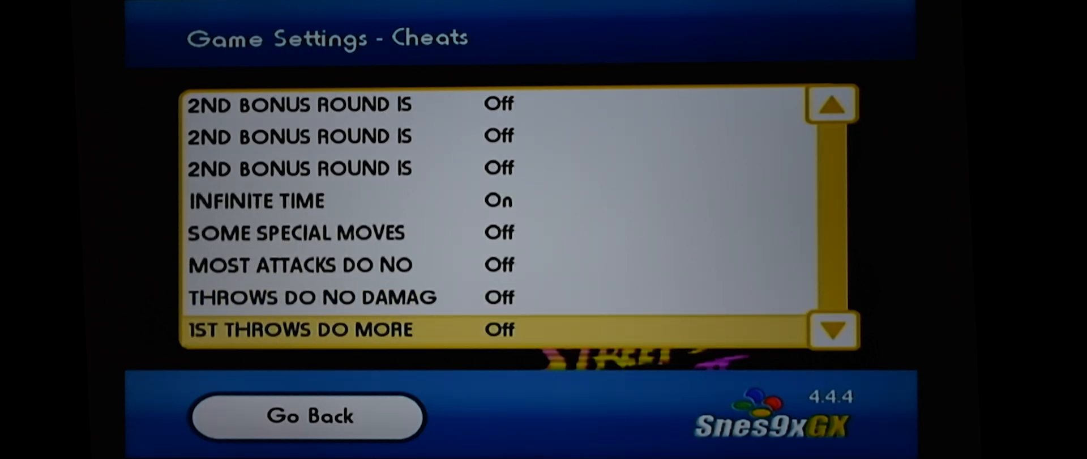
scroll(down, 3)
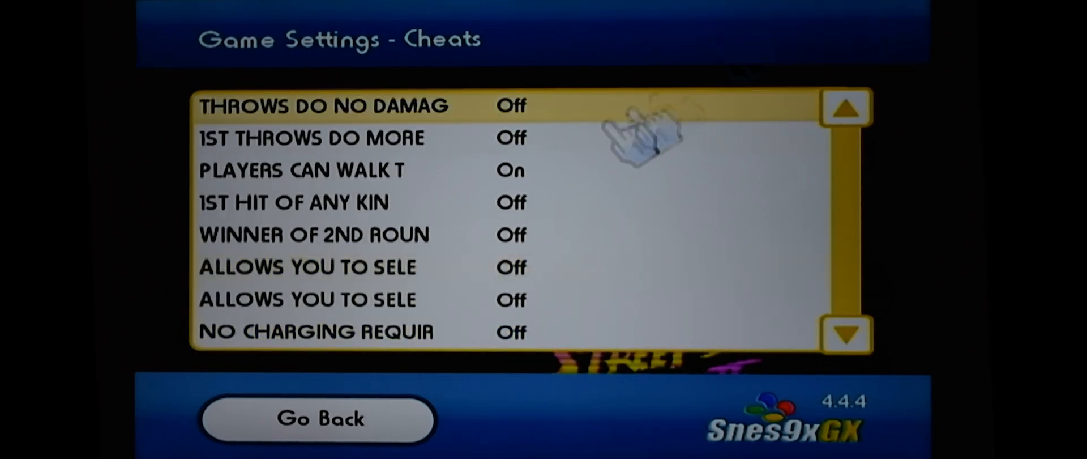
click(317, 418)
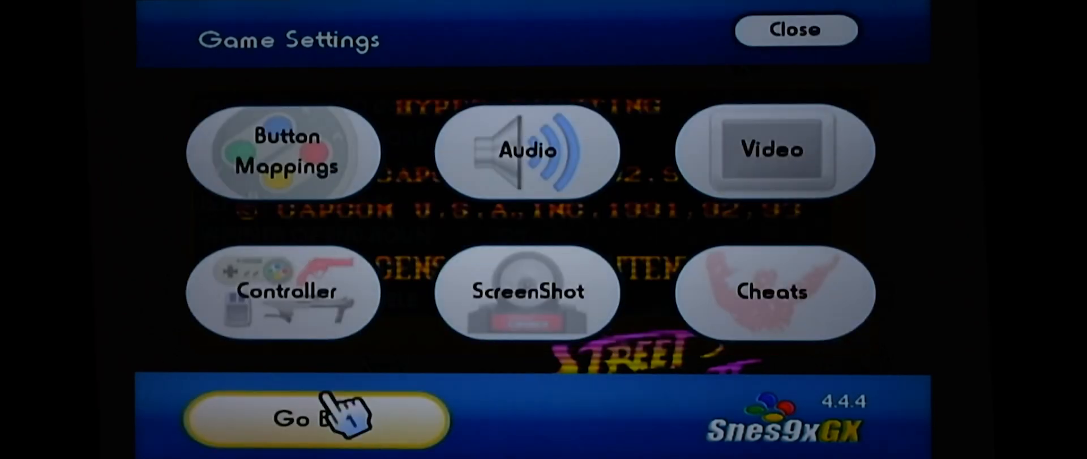